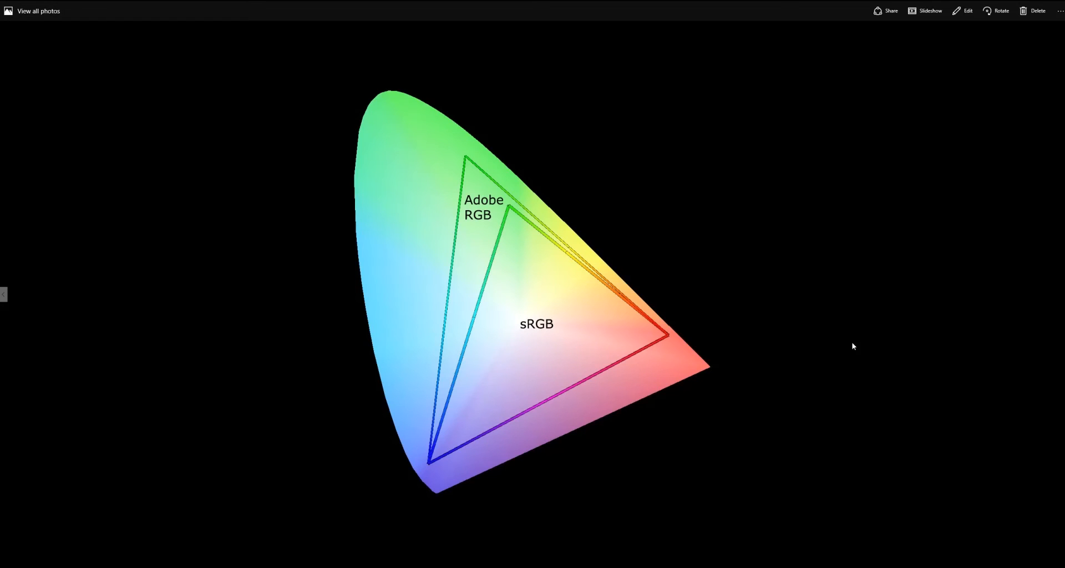
mouse_move(678, 310)
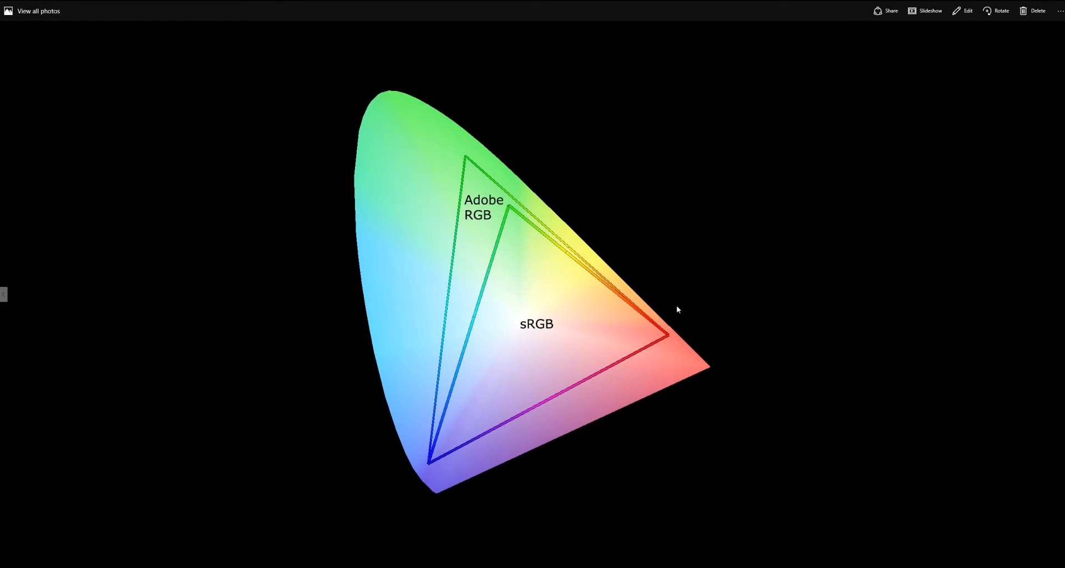
mouse_move(302, 428)
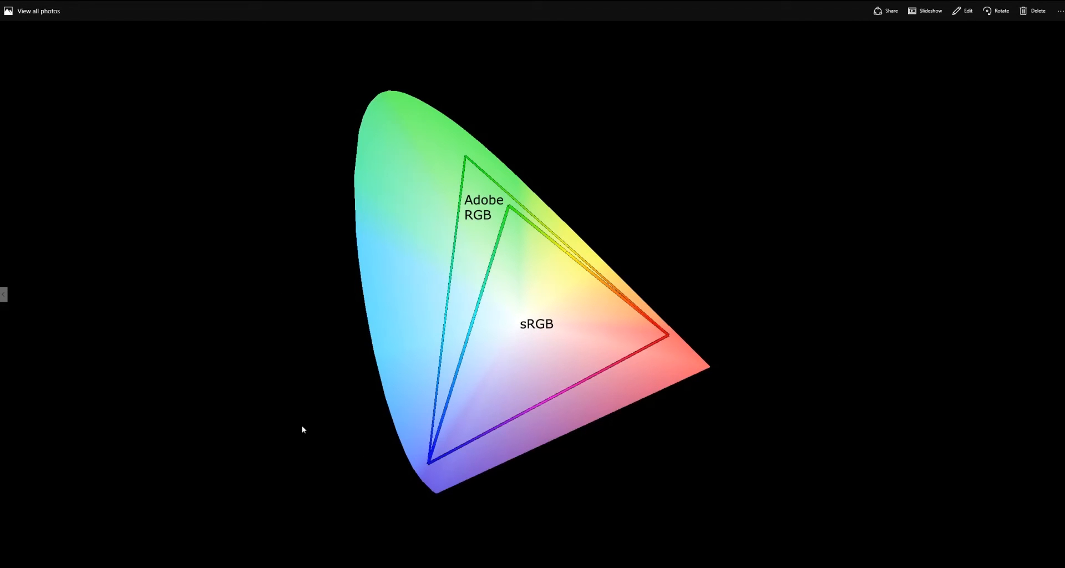
mouse_move(805, 341)
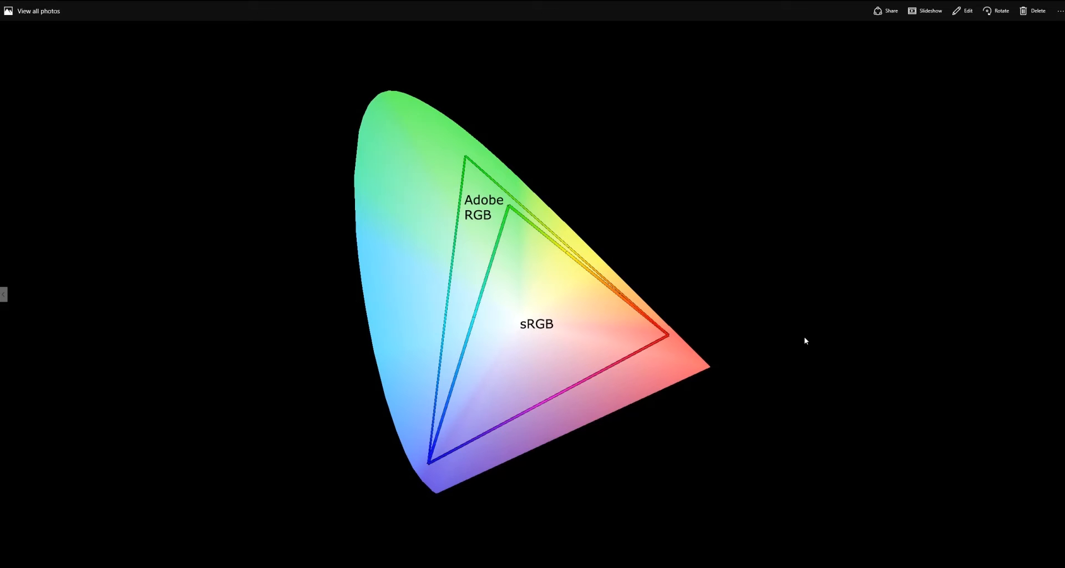
mouse_move(799, 338)
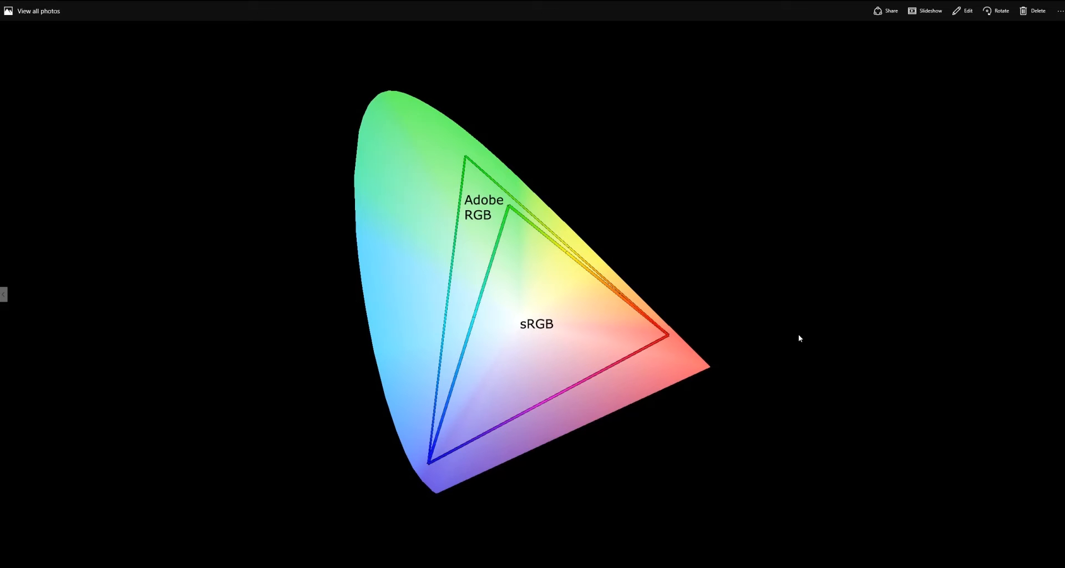
mouse_move(525, 301)
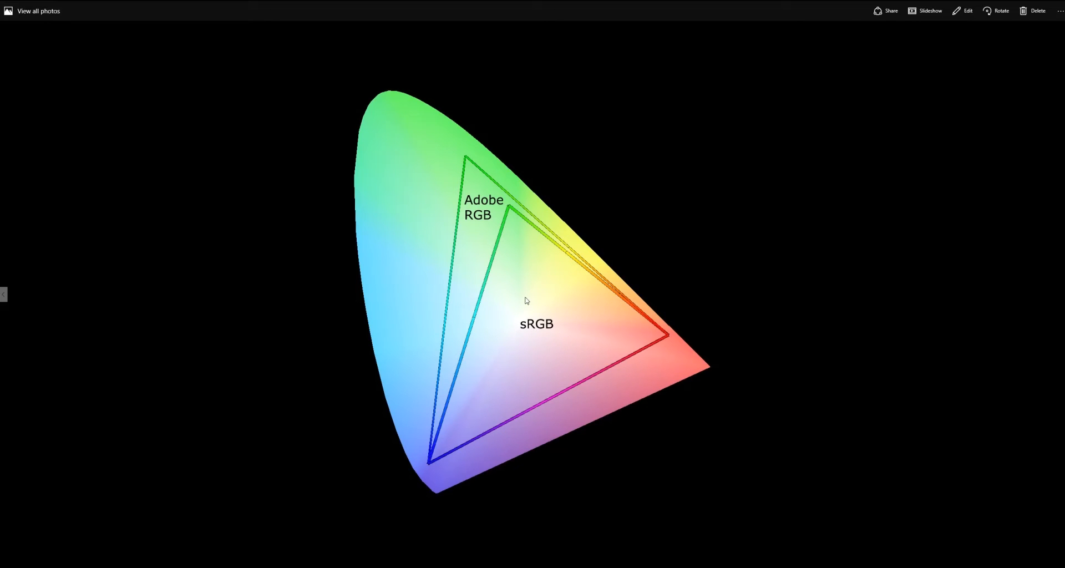
mouse_move(423, 260)
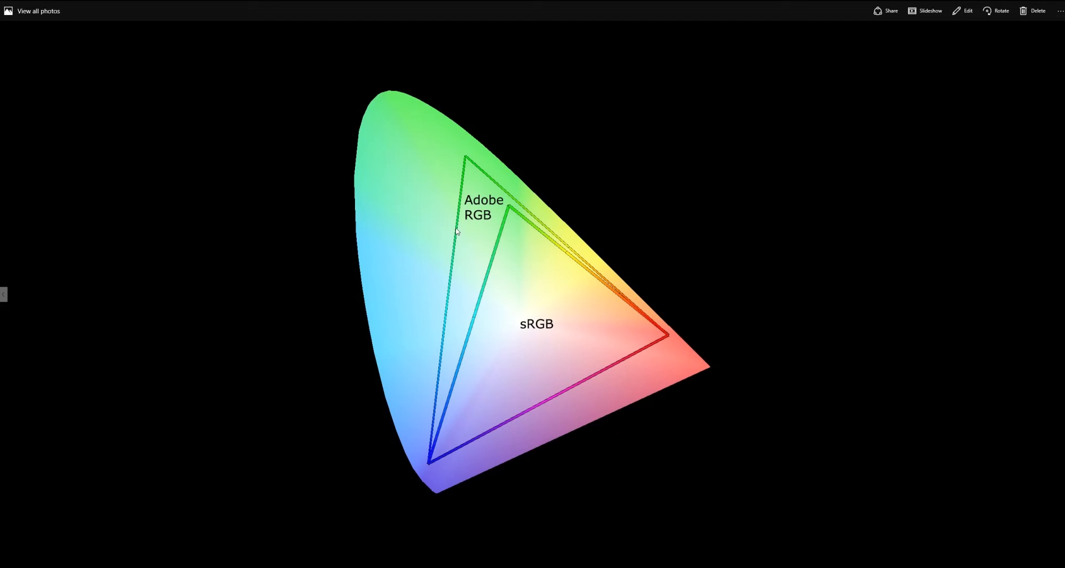
mouse_move(495, 218)
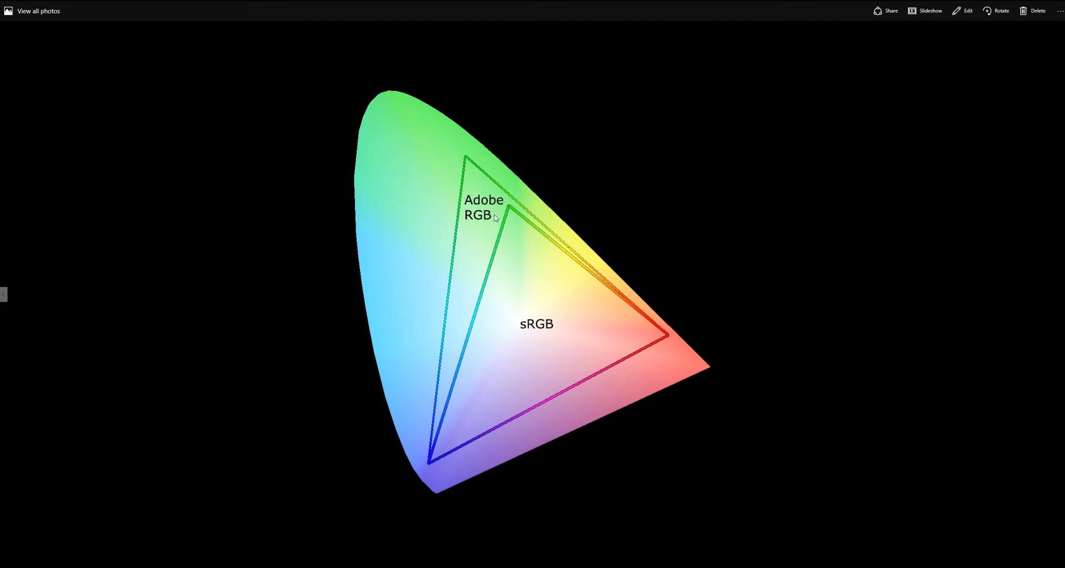
mouse_move(441, 250)
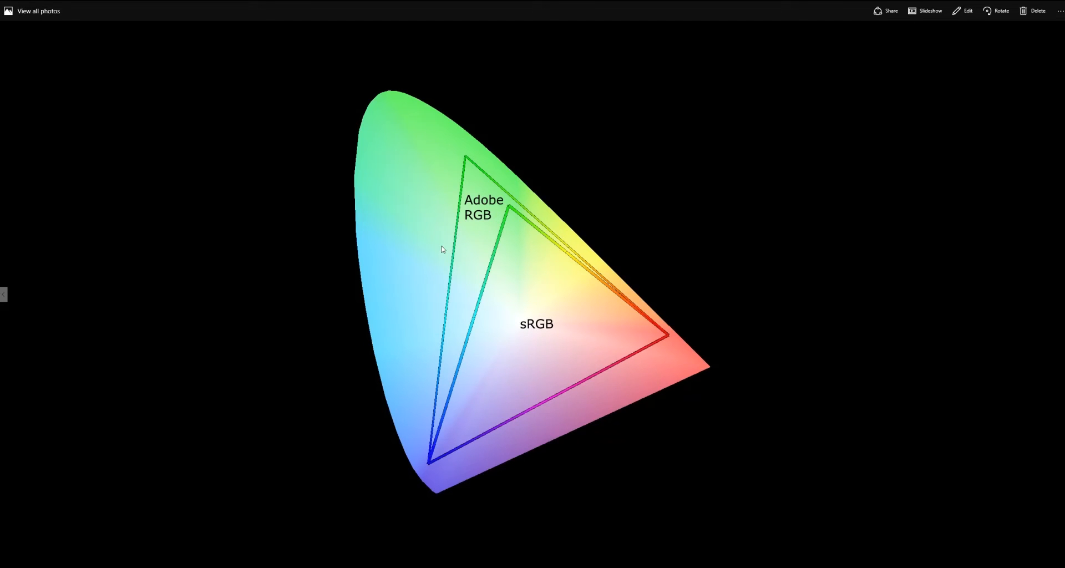
mouse_move(494, 216)
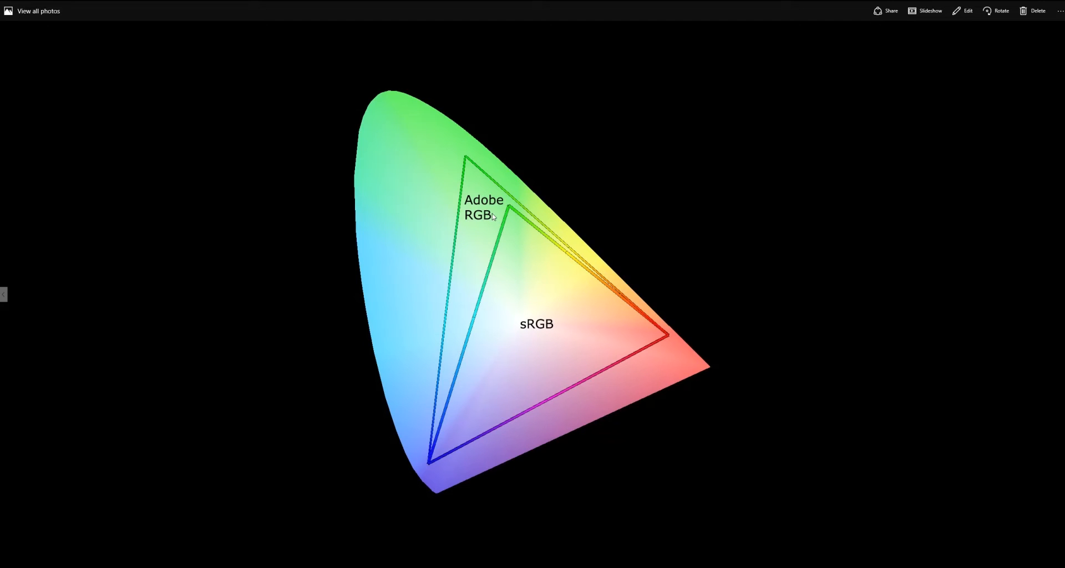
mouse_move(523, 319)
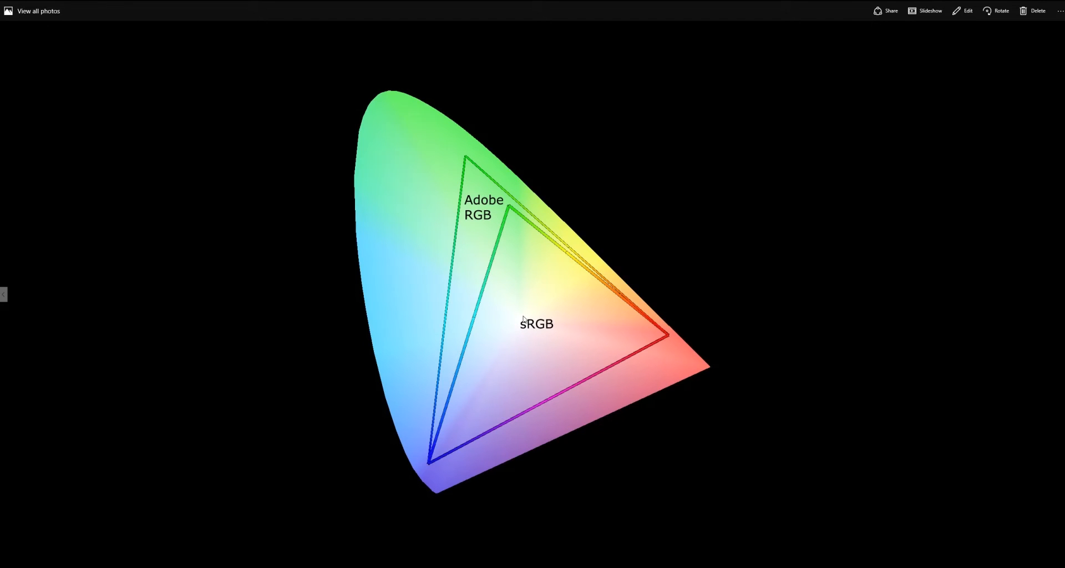
mouse_move(524, 320)
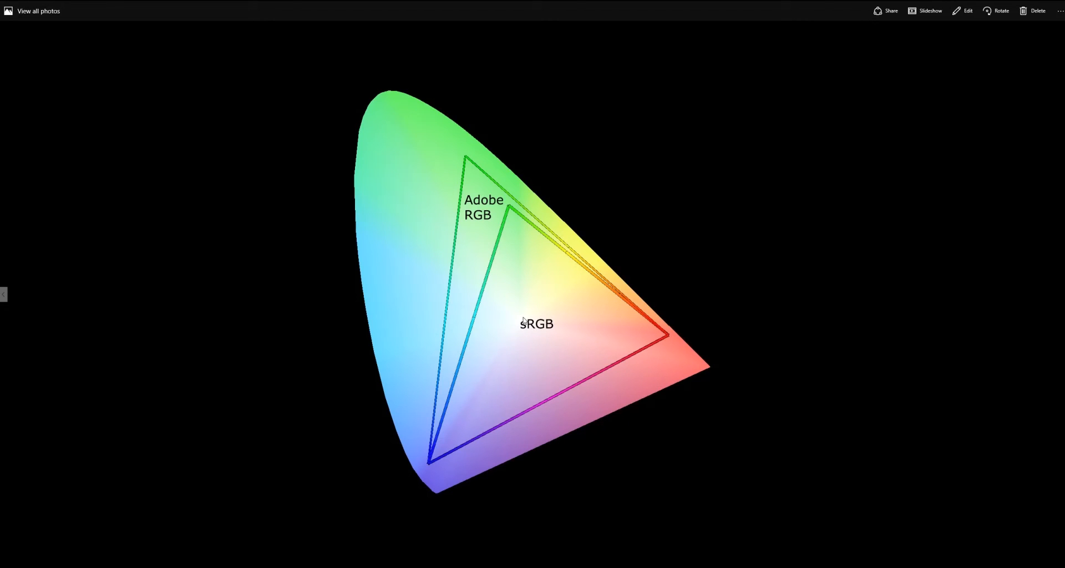
mouse_move(548, 297)
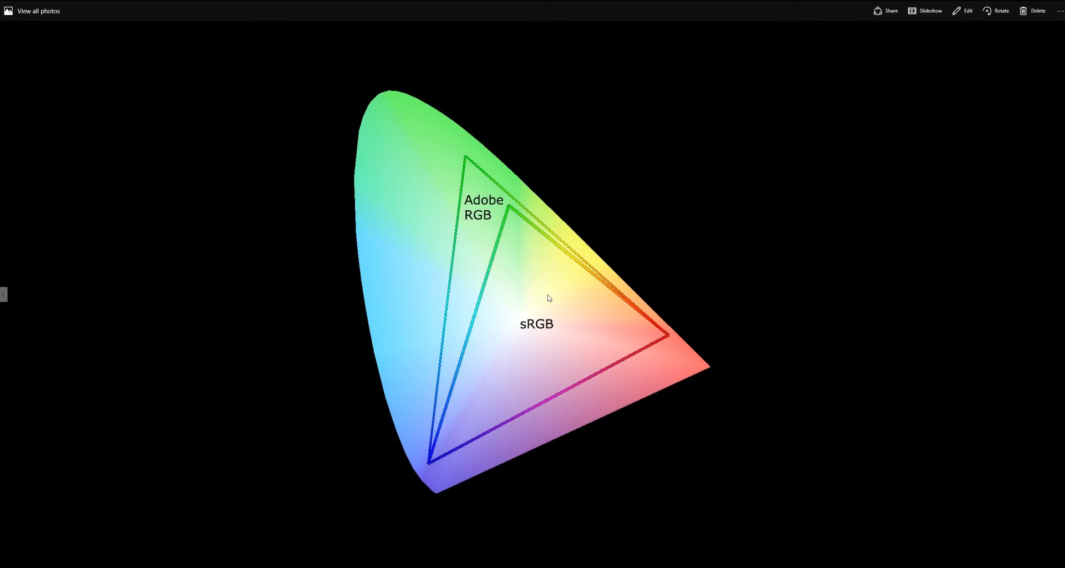
mouse_move(557, 332)
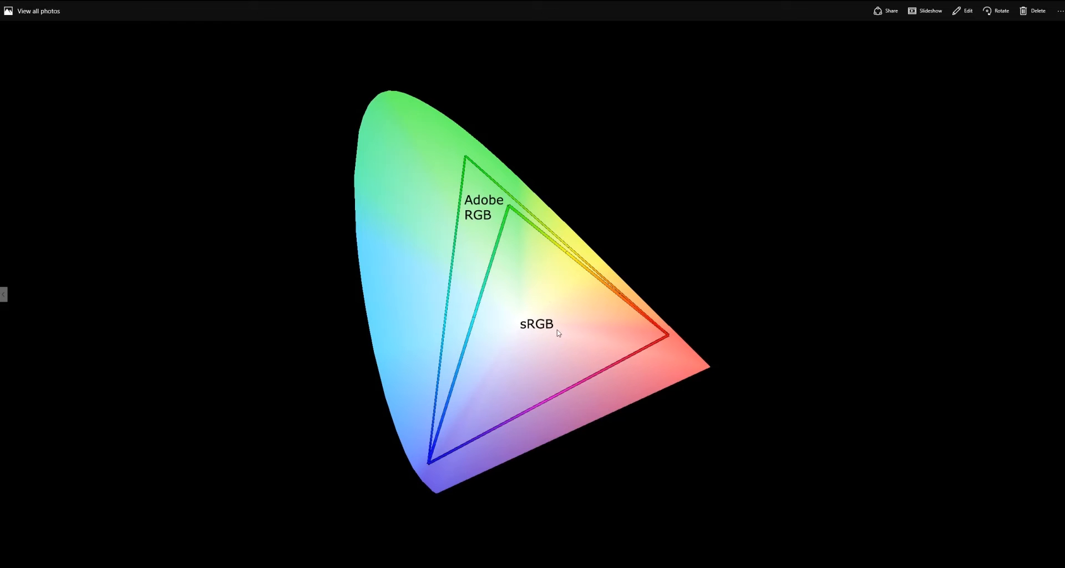
mouse_move(473, 226)
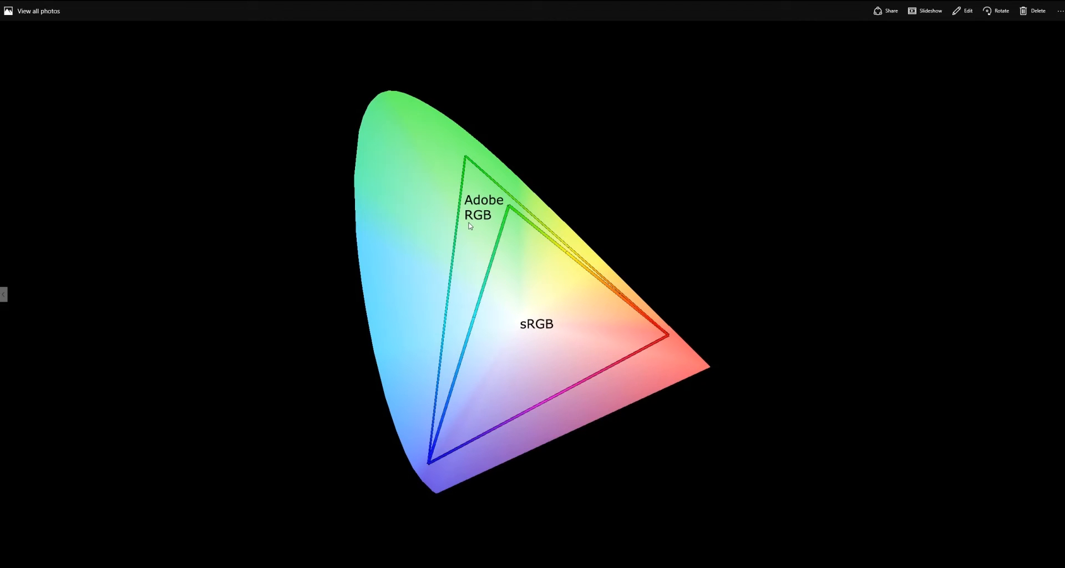
mouse_move(466, 224)
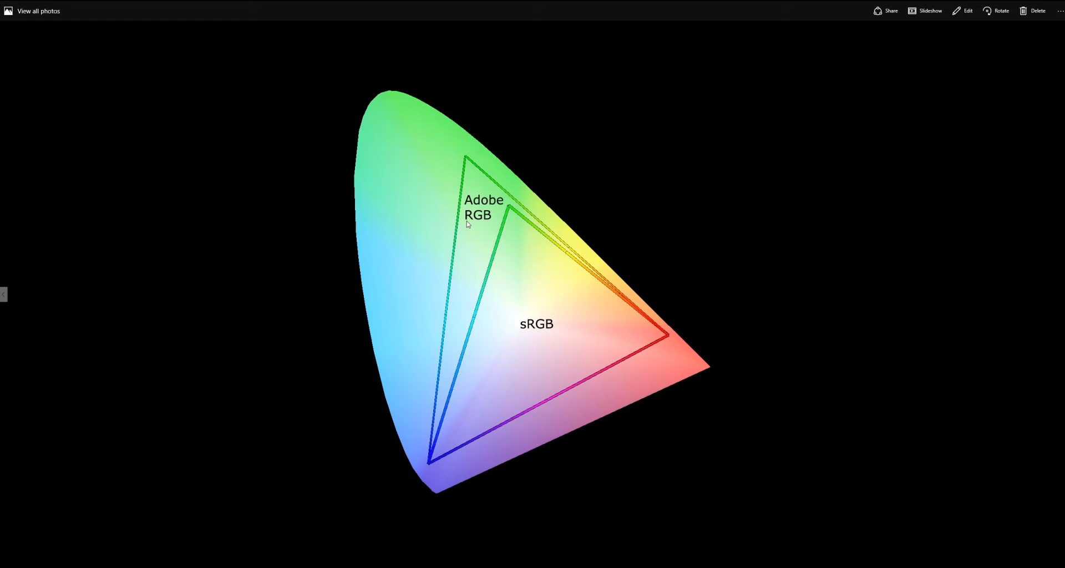
mouse_move(533, 320)
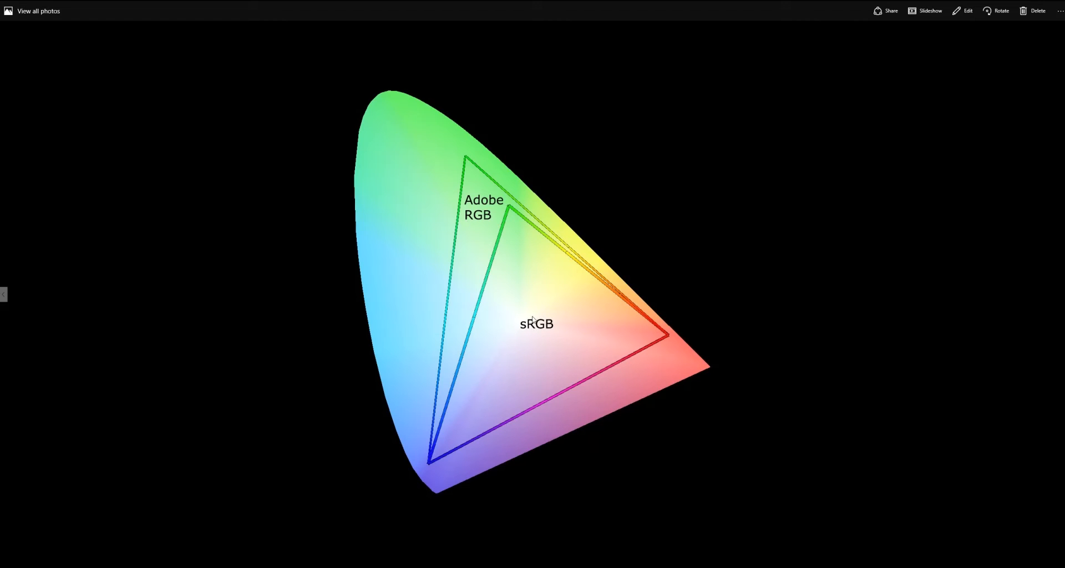
mouse_move(475, 256)
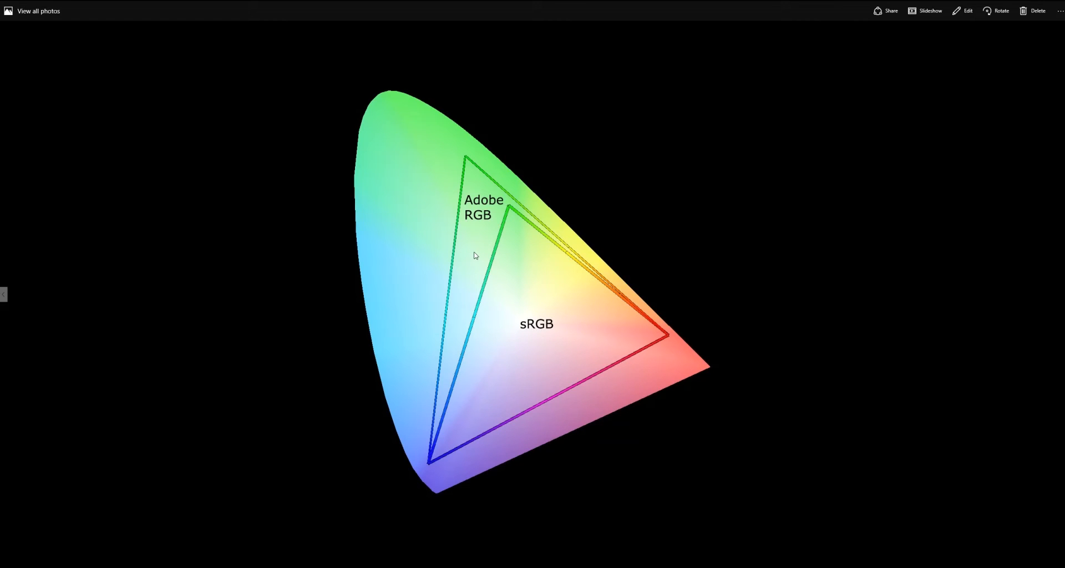
mouse_move(470, 242)
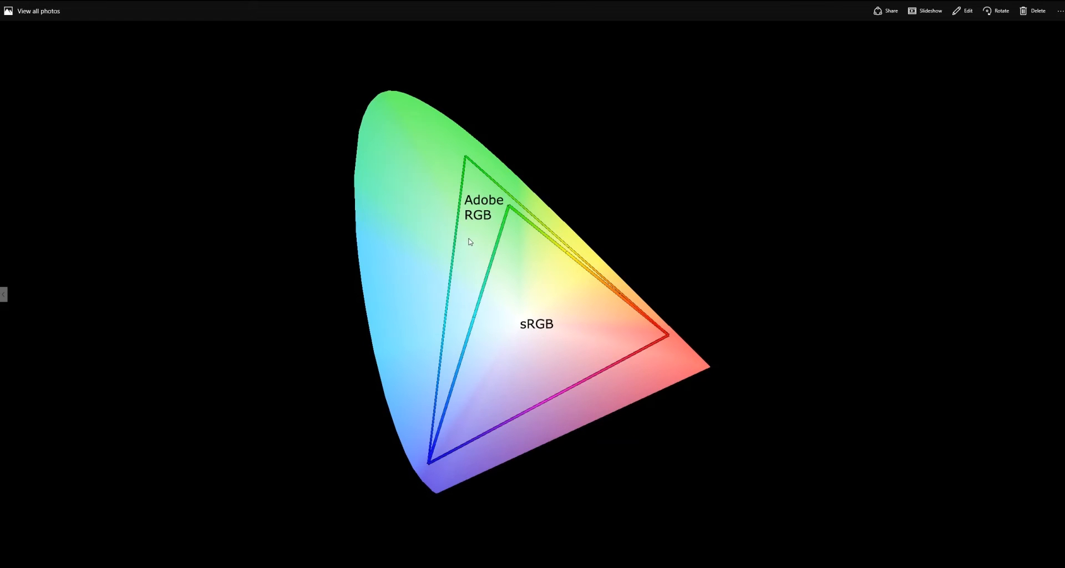
mouse_move(466, 227)
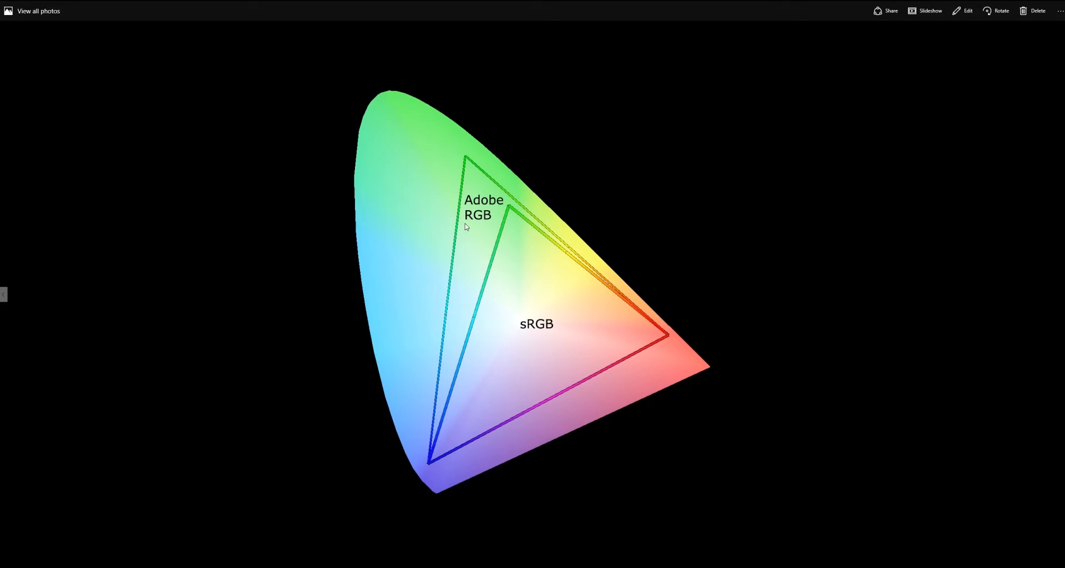
mouse_move(473, 224)
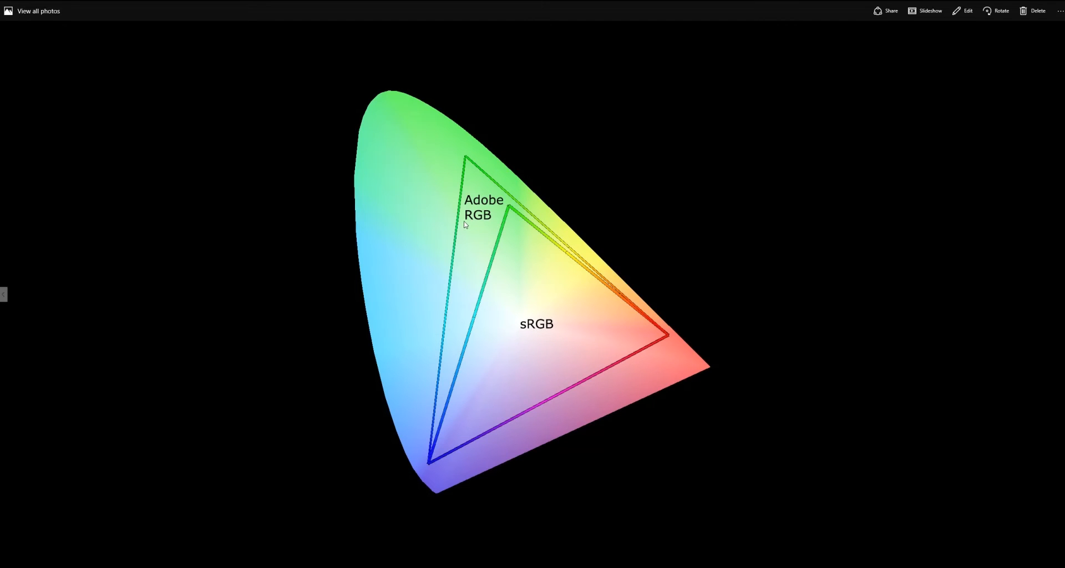
mouse_move(498, 209)
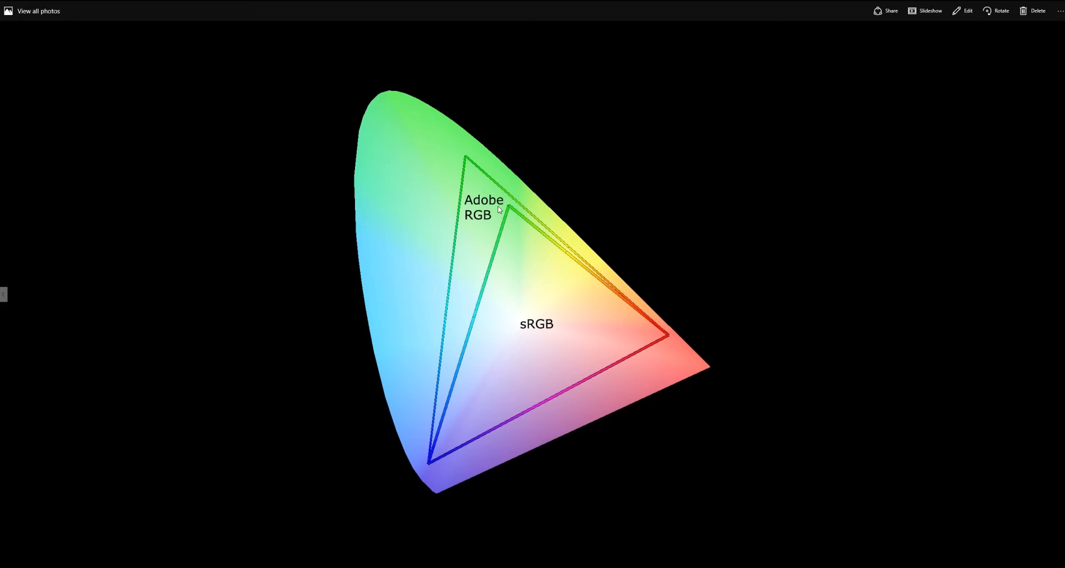
mouse_move(466, 185)
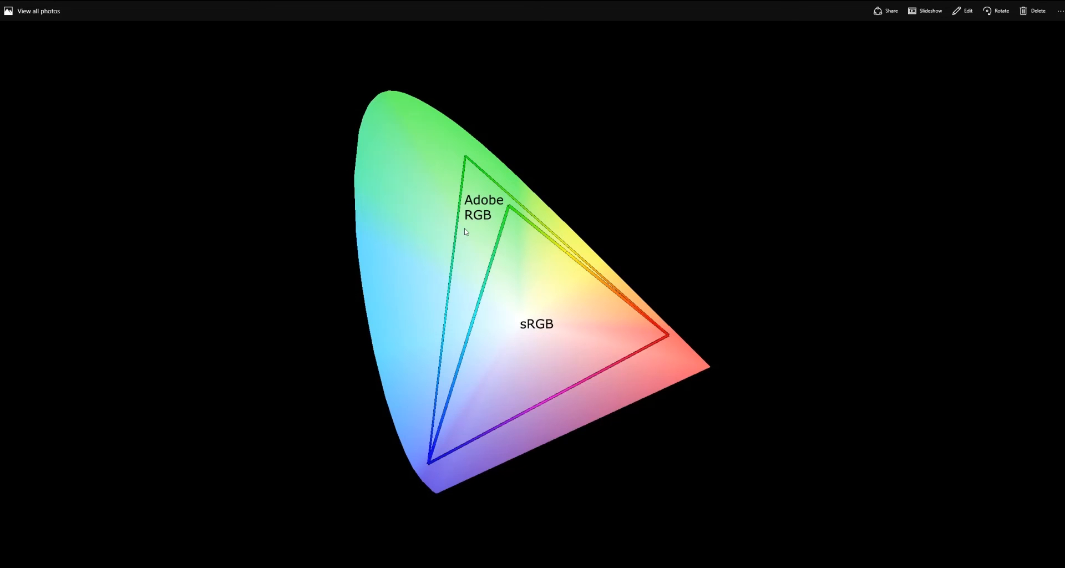
mouse_move(518, 289)
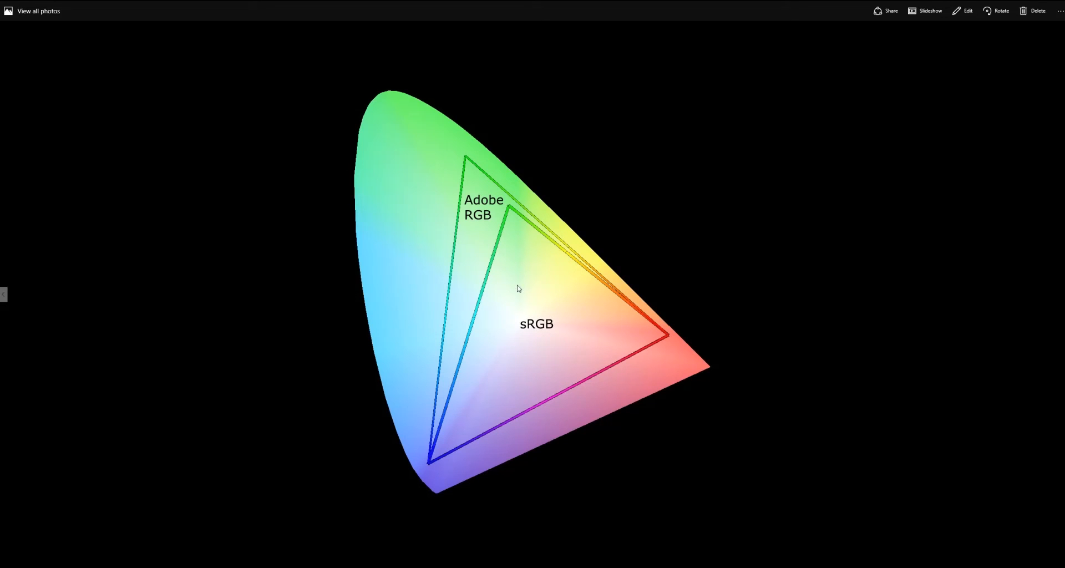
mouse_move(478, 350)
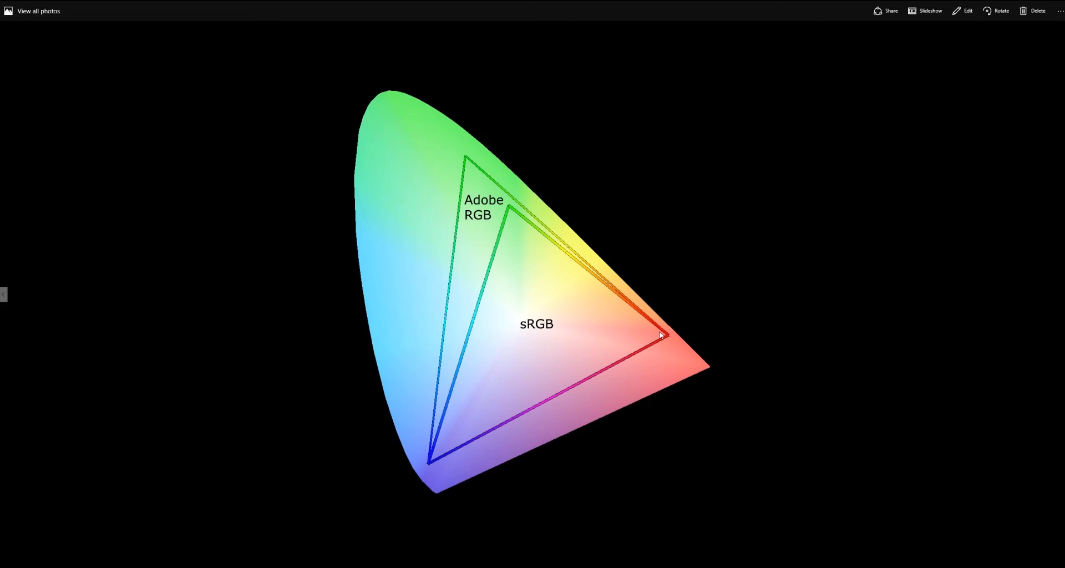
mouse_move(560, 348)
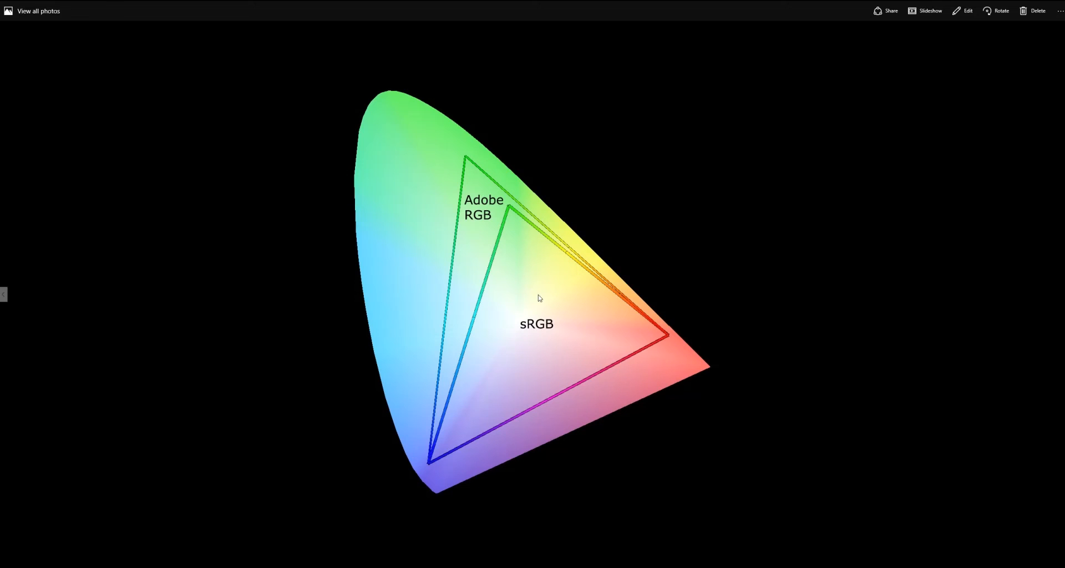
mouse_move(462, 223)
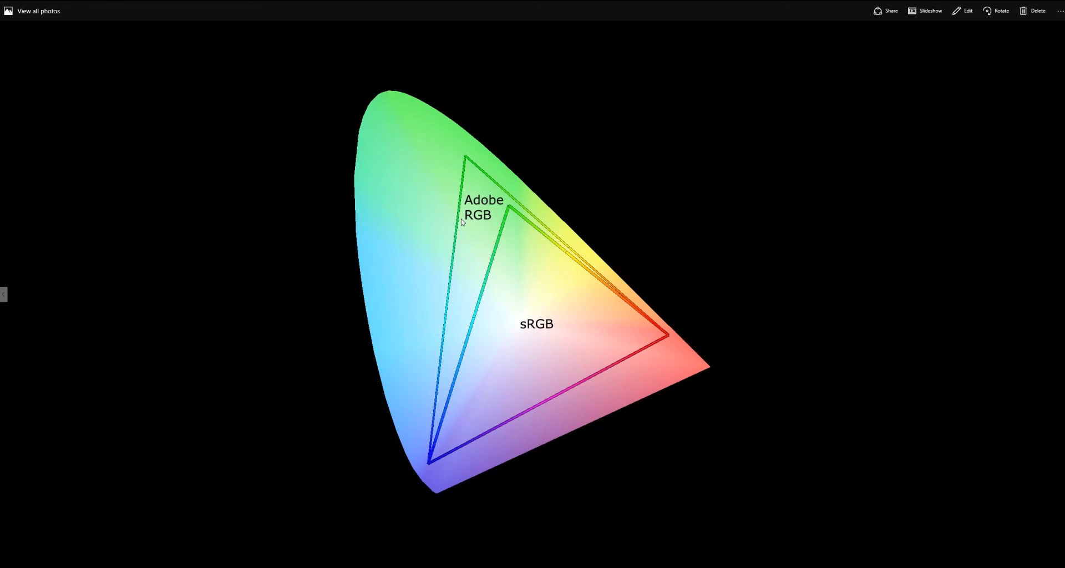
mouse_move(491, 220)
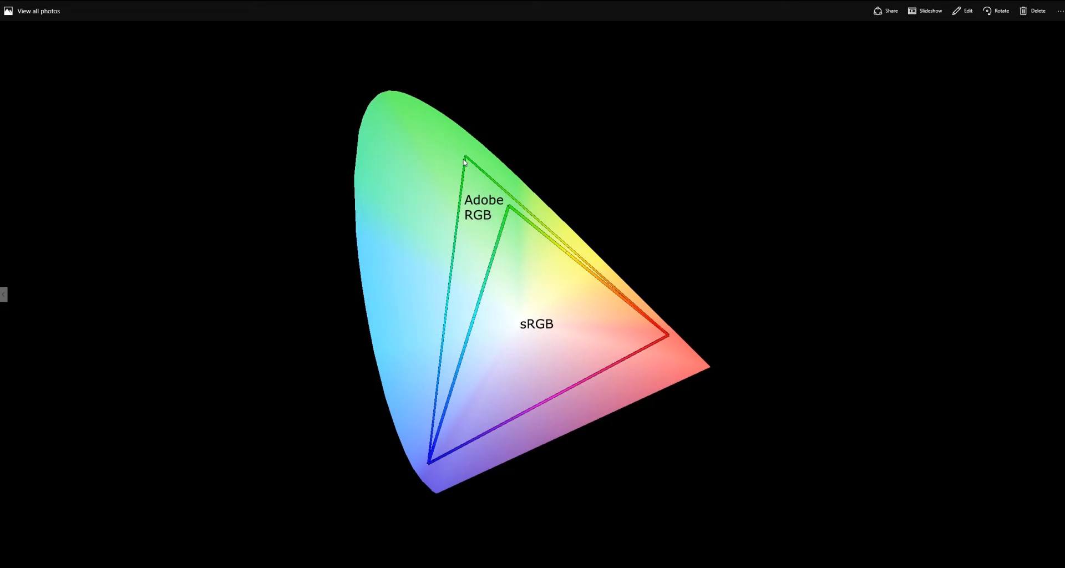
mouse_move(443, 390)
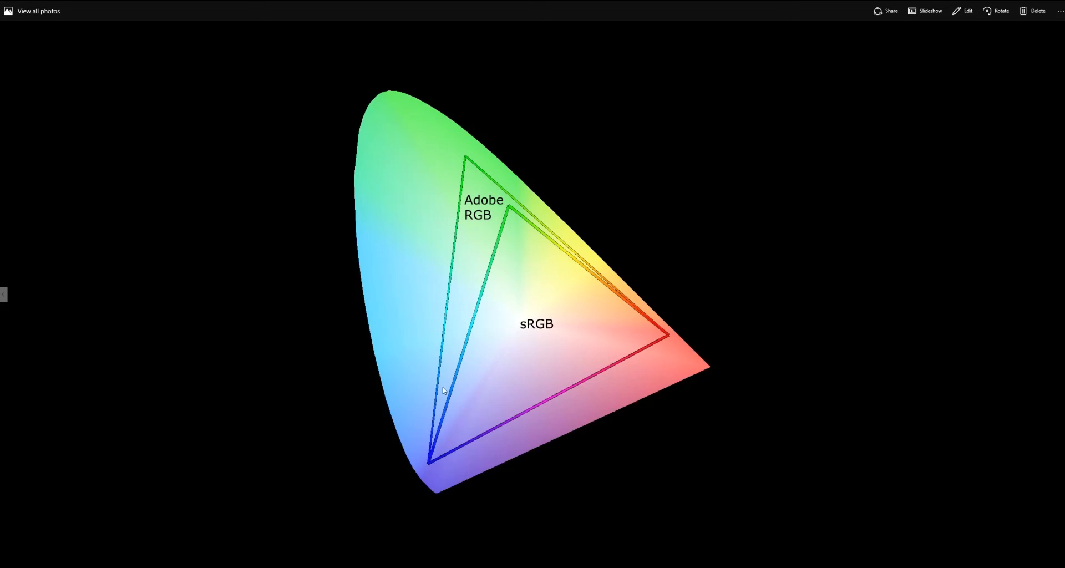
mouse_move(429, 466)
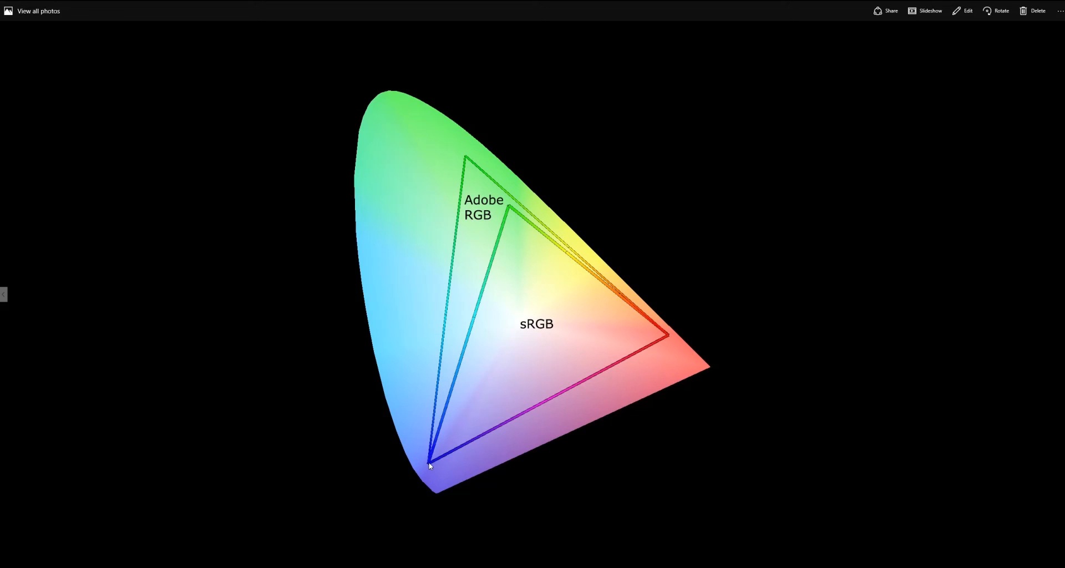
mouse_move(668, 339)
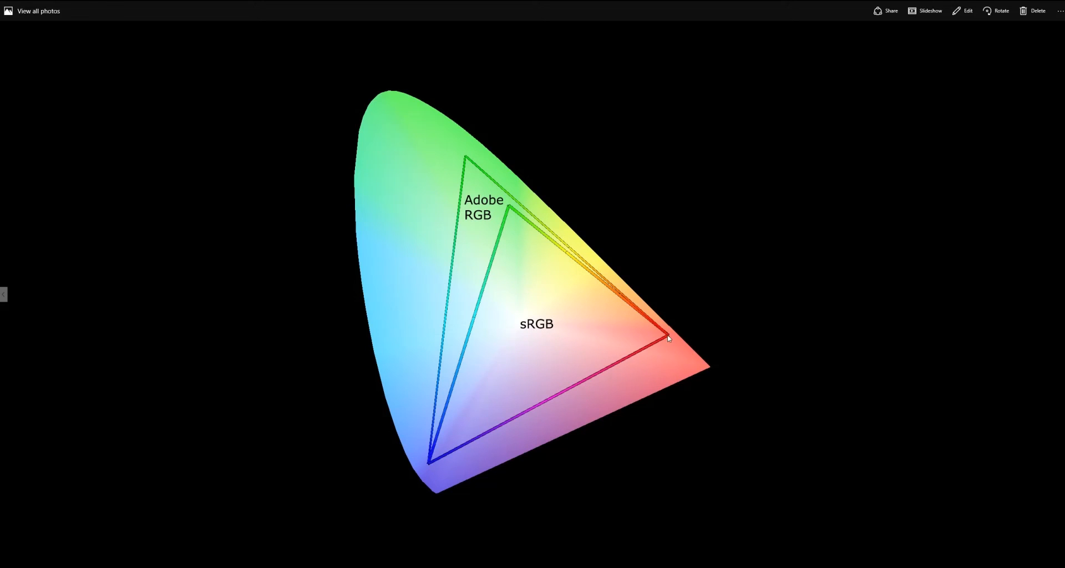
mouse_move(440, 373)
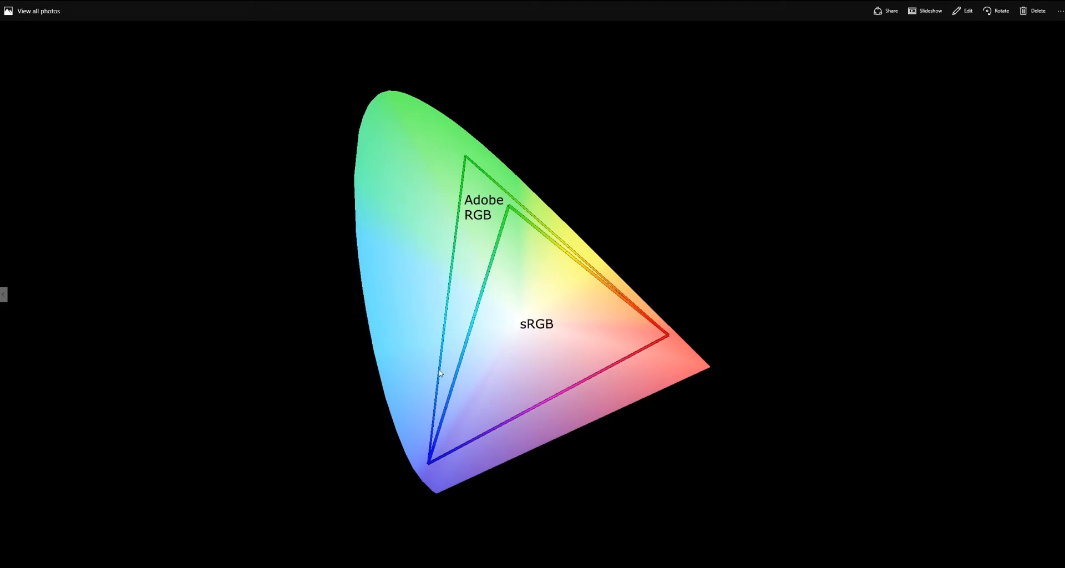
mouse_move(430, 463)
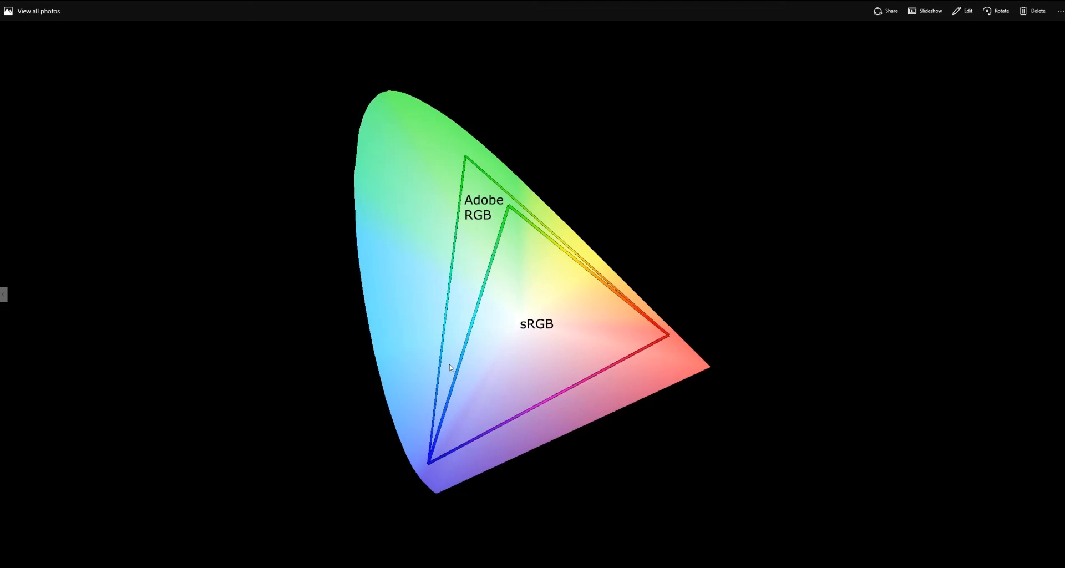
mouse_move(456, 312)
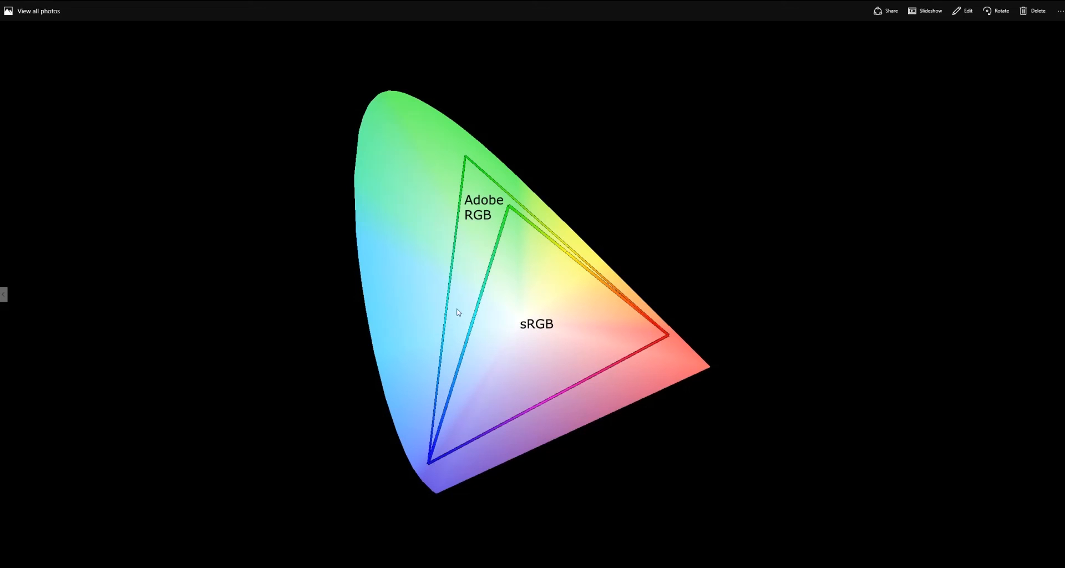
mouse_move(490, 235)
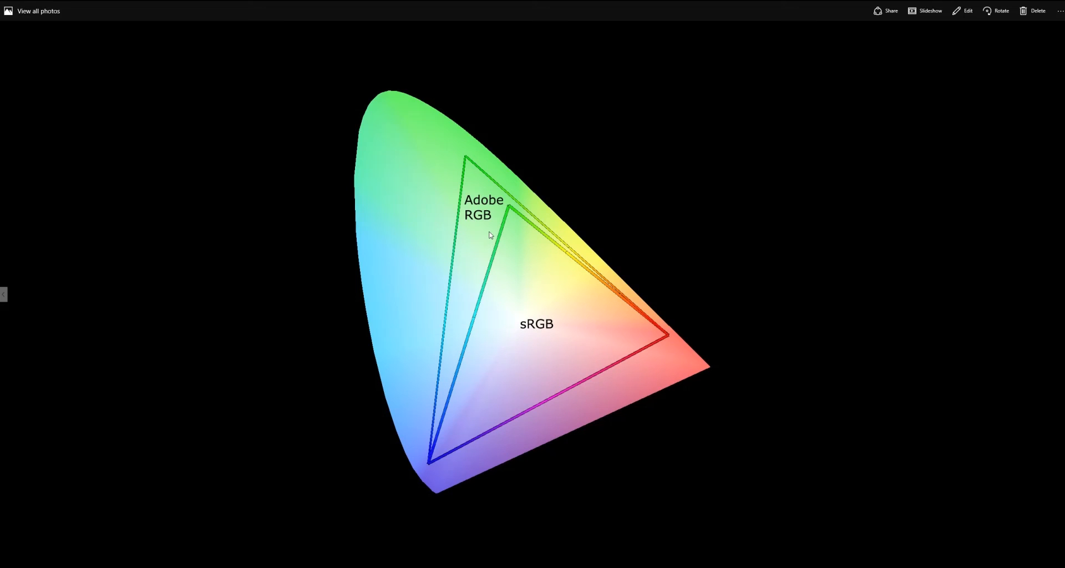
mouse_move(465, 247)
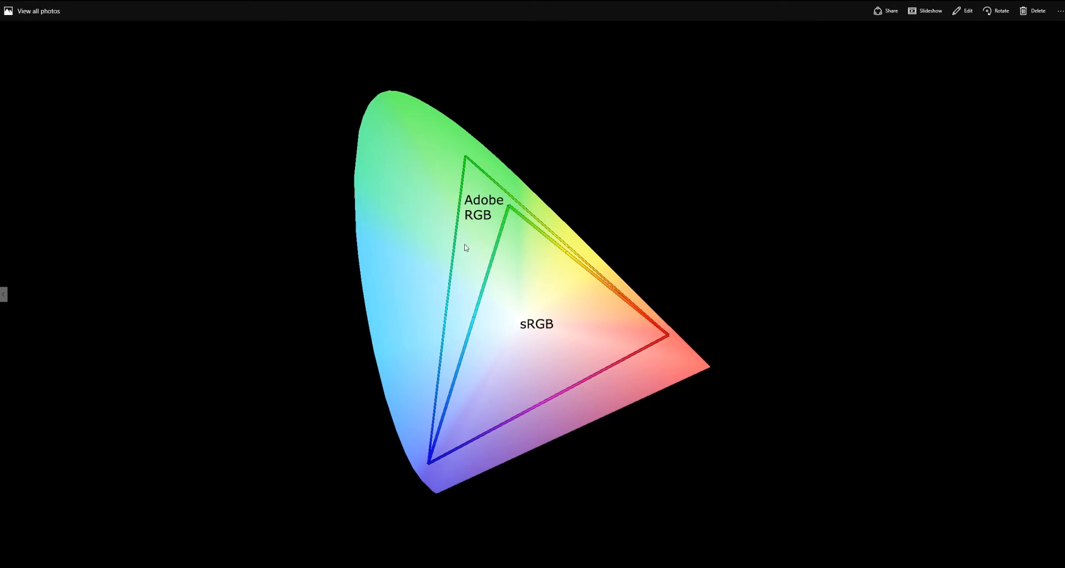
mouse_move(496, 247)
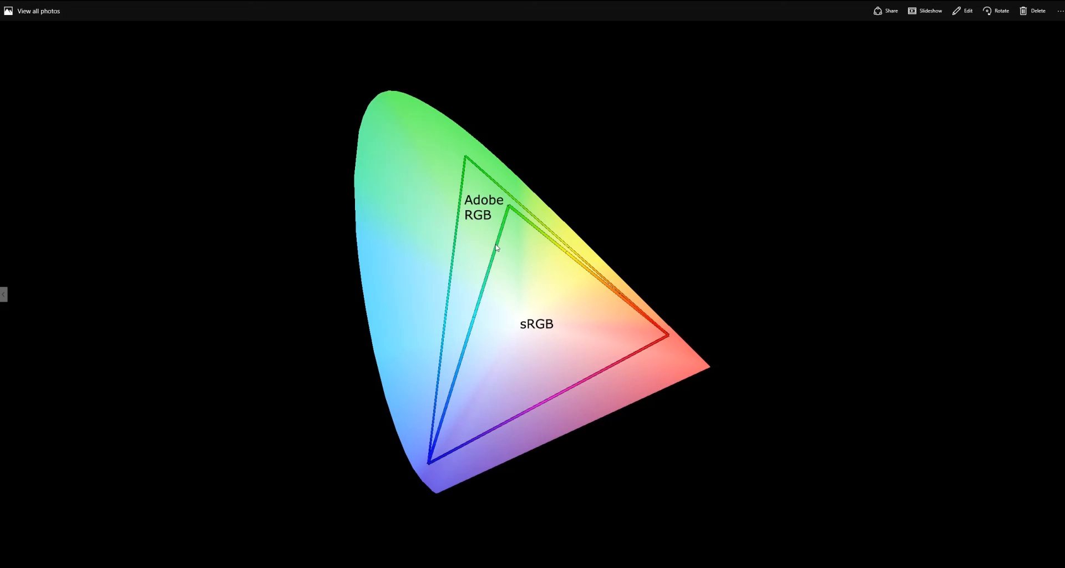
mouse_move(454, 242)
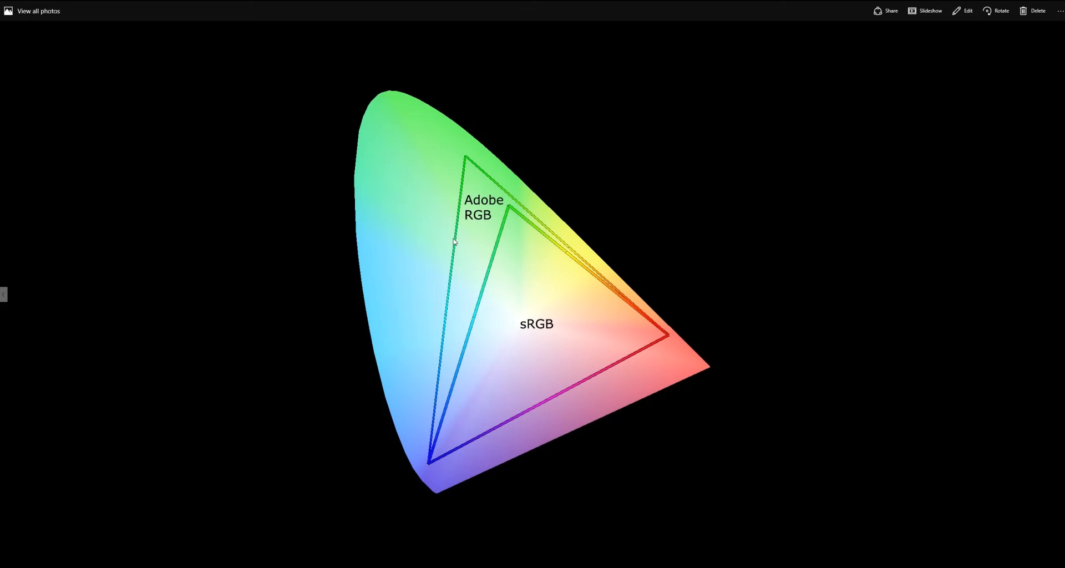
mouse_move(542, 224)
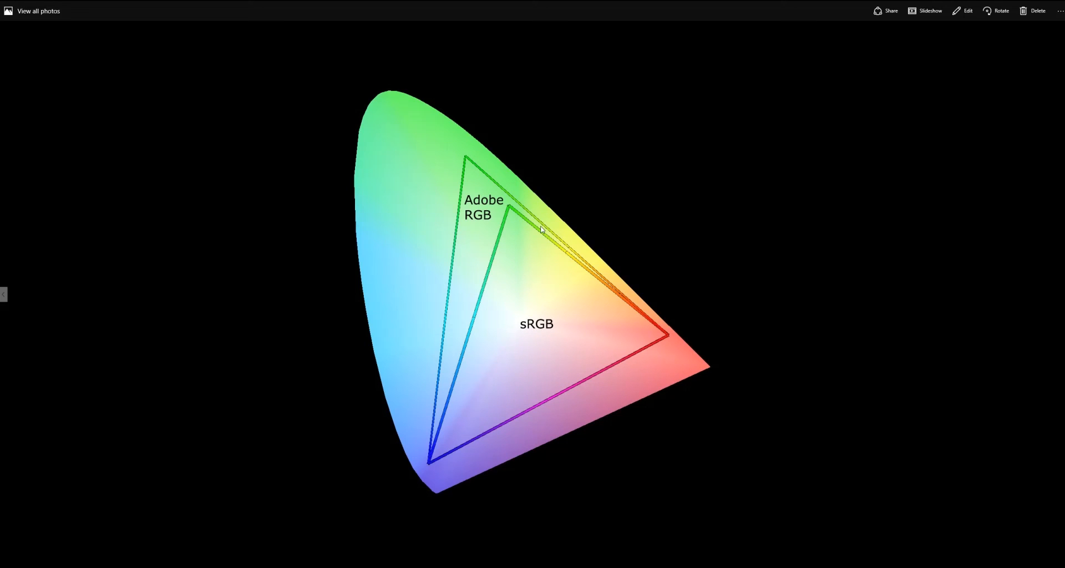
mouse_move(432, 368)
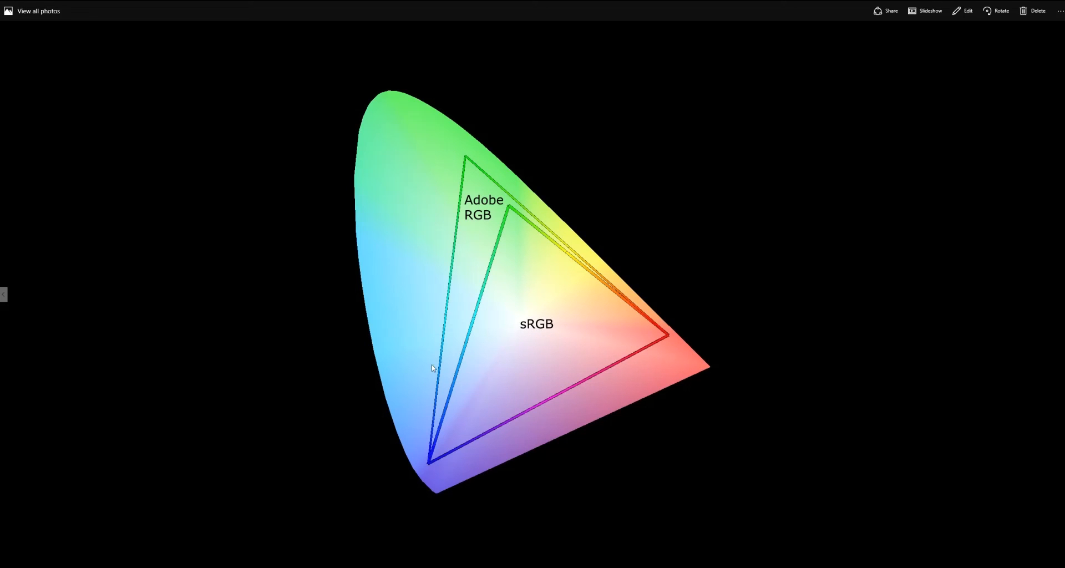
mouse_move(508, 206)
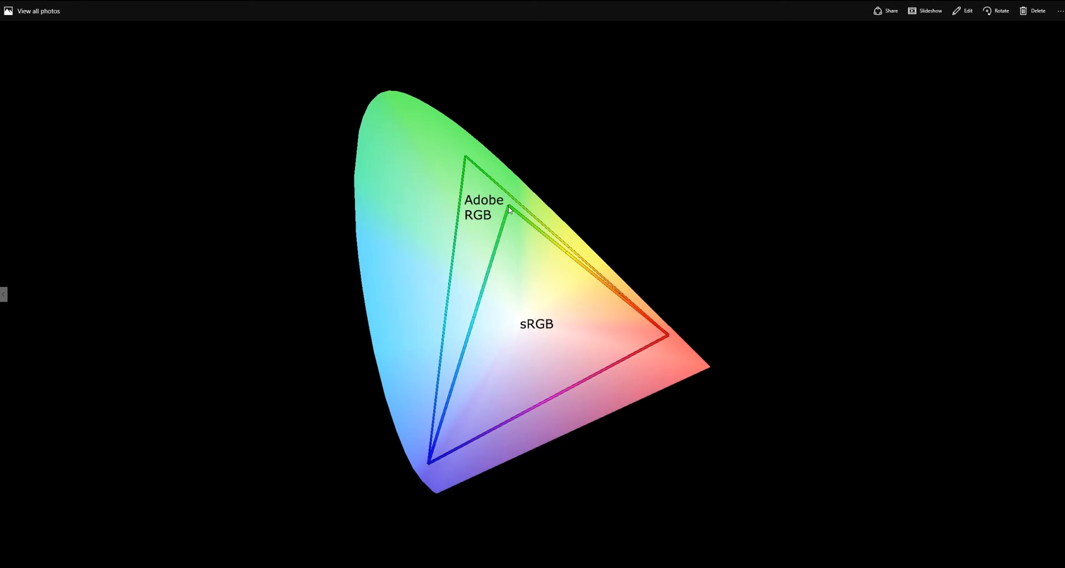
mouse_move(471, 169)
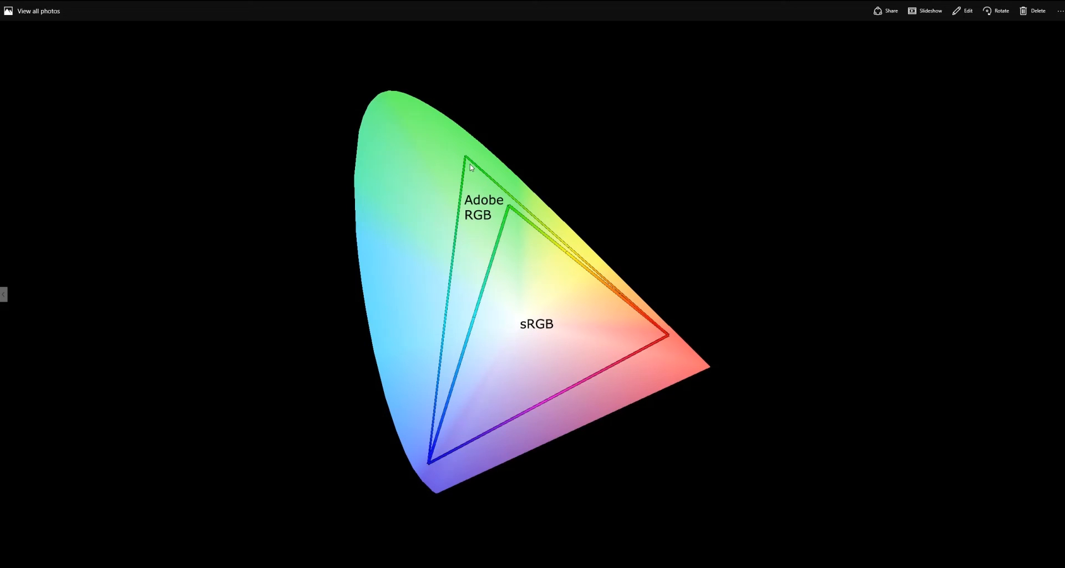
mouse_move(468, 163)
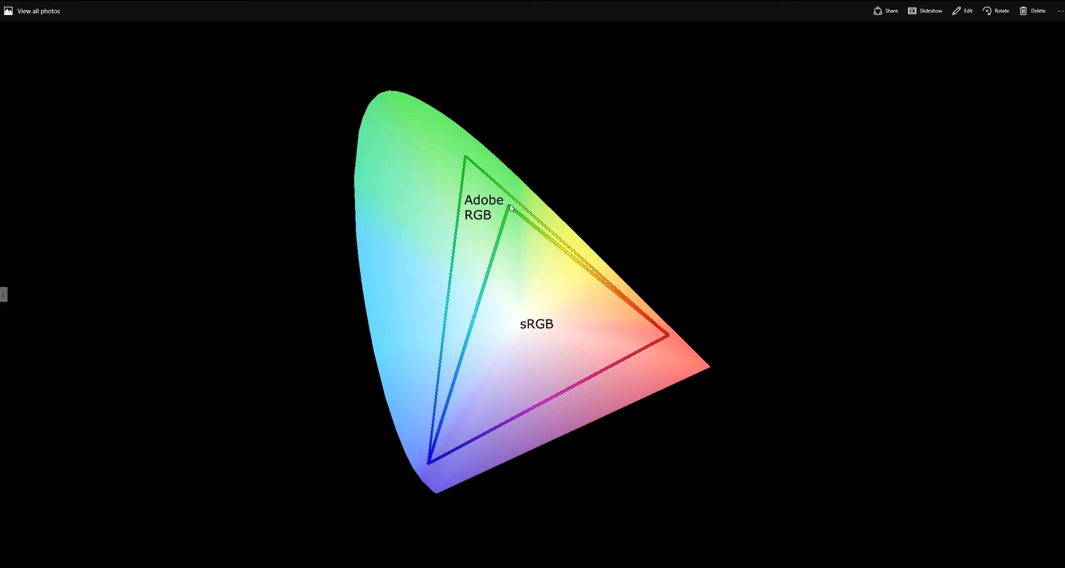
mouse_move(467, 160)
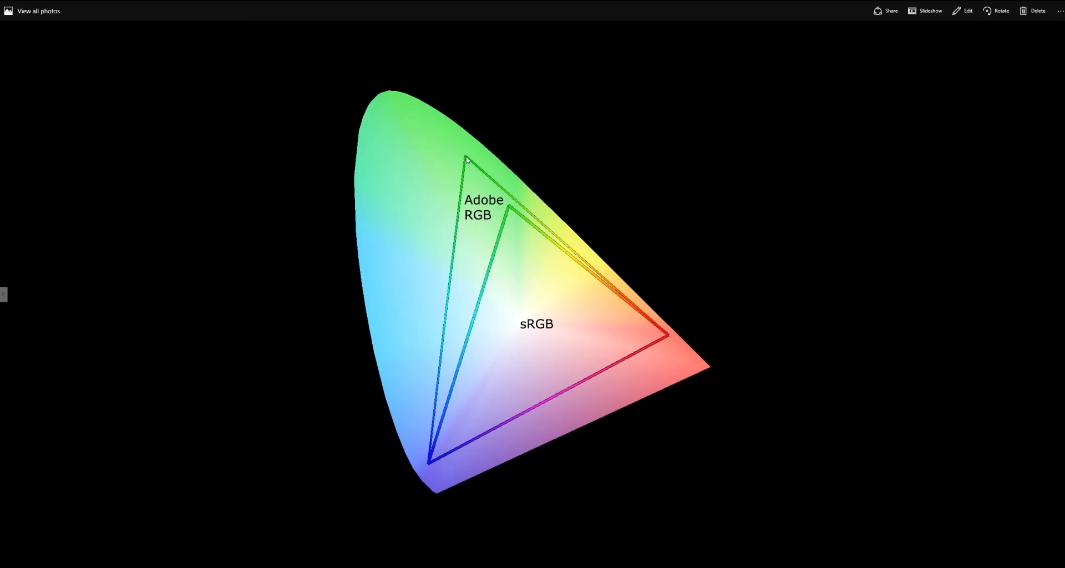
mouse_move(481, 185)
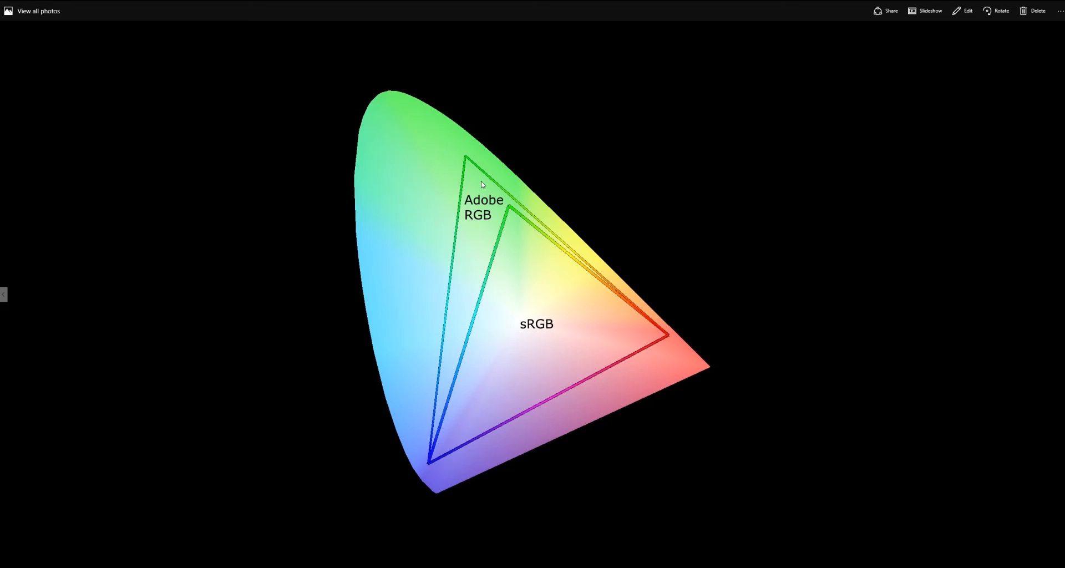
mouse_move(467, 163)
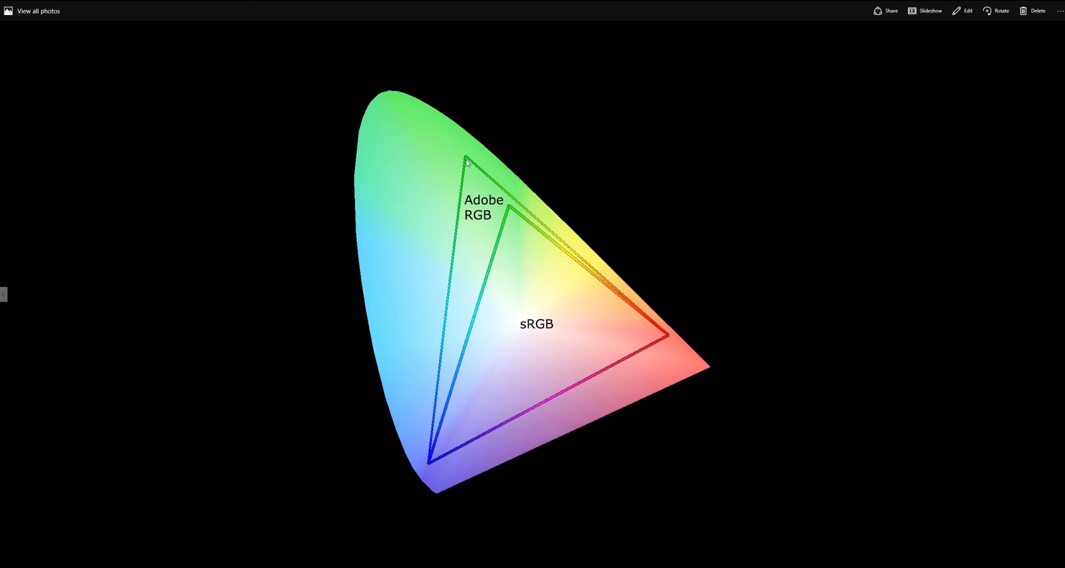